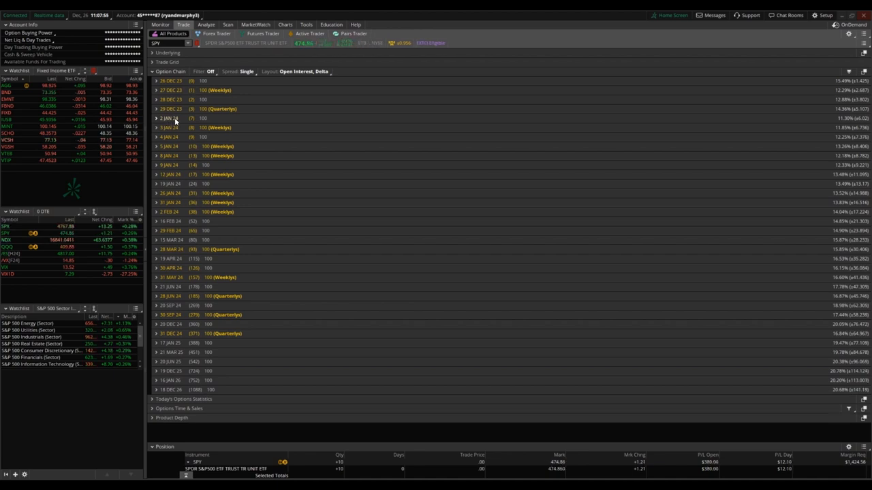
Step: Expand the SPY 2 JAN 24 expiration and scroll through its call and put strikes
click(155, 117)
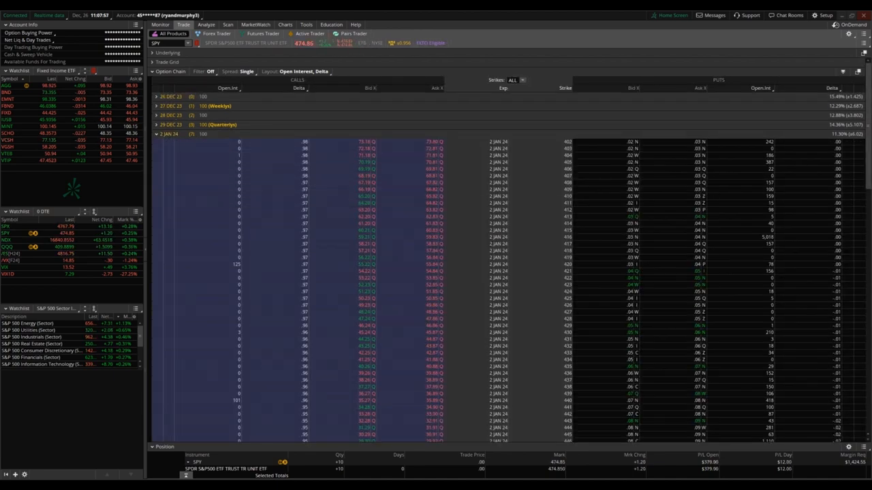
scroll(down, 3)
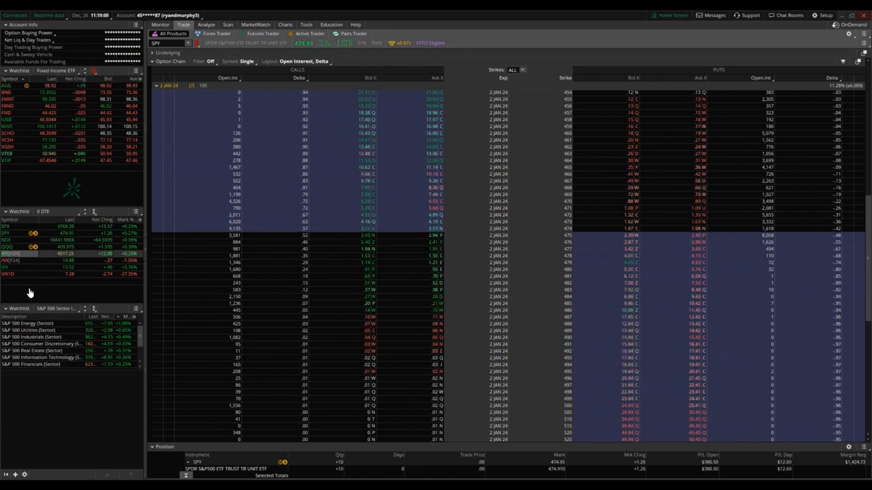
mouse_move(229, 248)
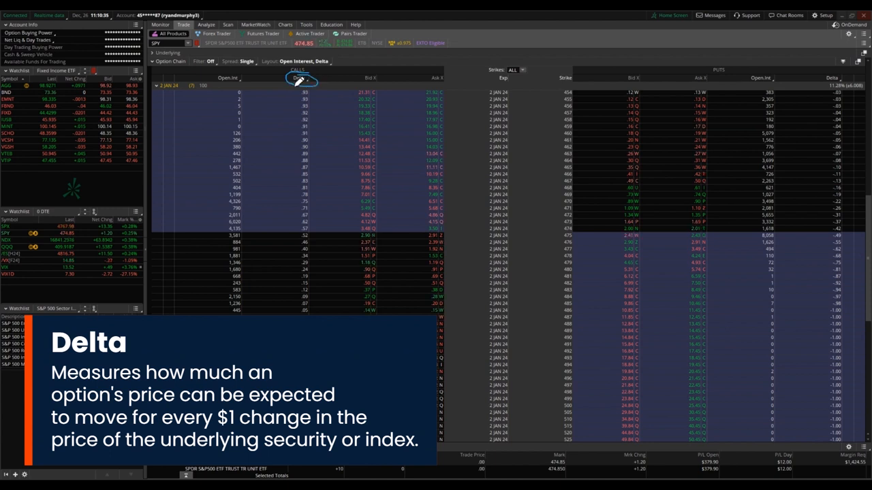
mouse_move(305, 237)
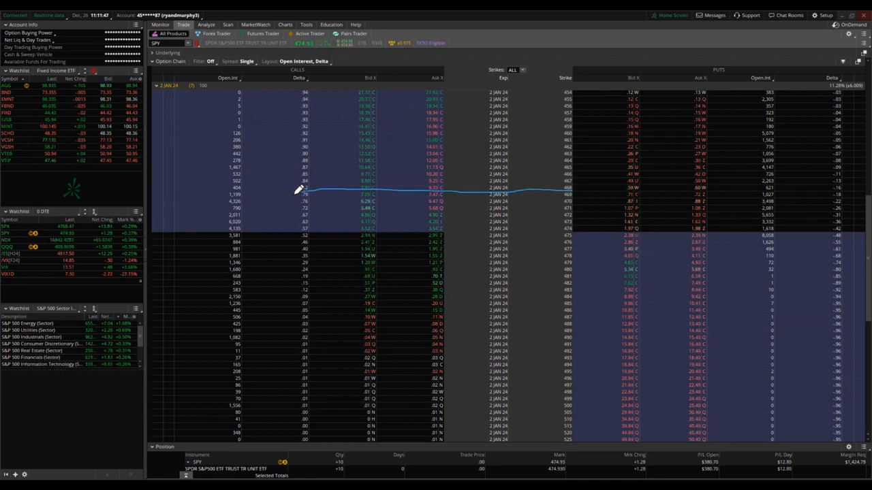
mouse_move(457, 272)
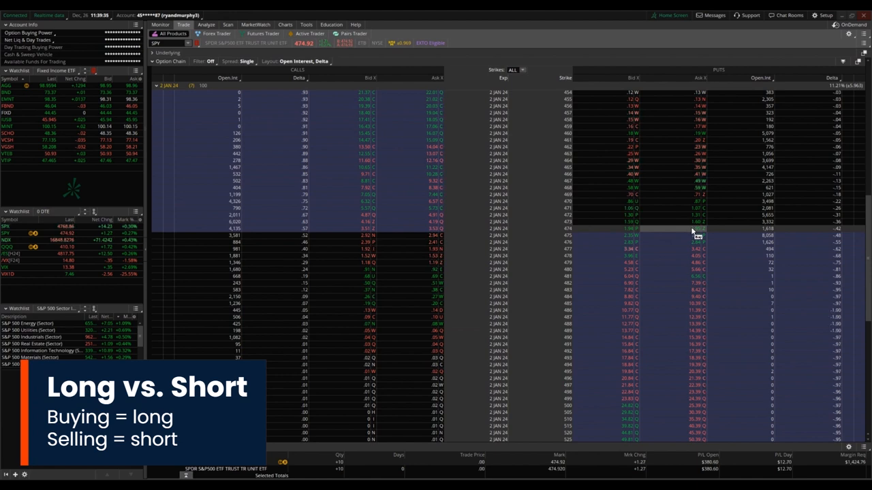
Step: Sell the 474 put at the bid and bring up actions for the staged order row
click(694, 229)
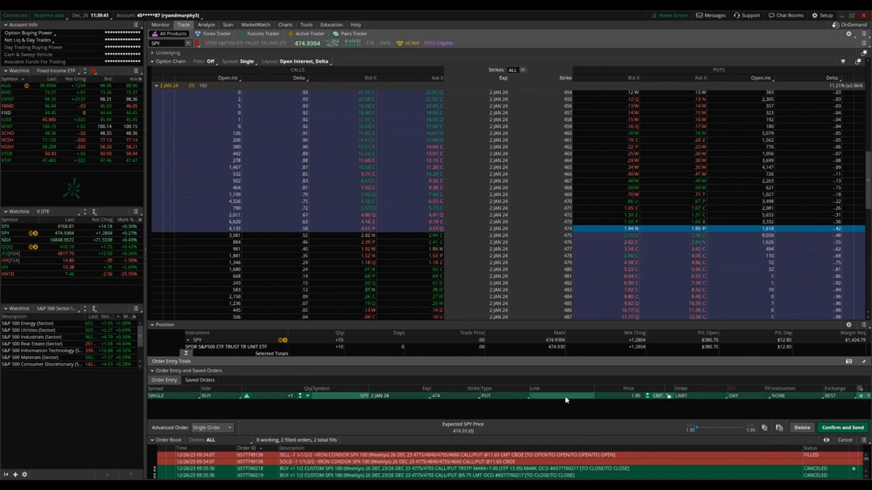
right_click(565, 401)
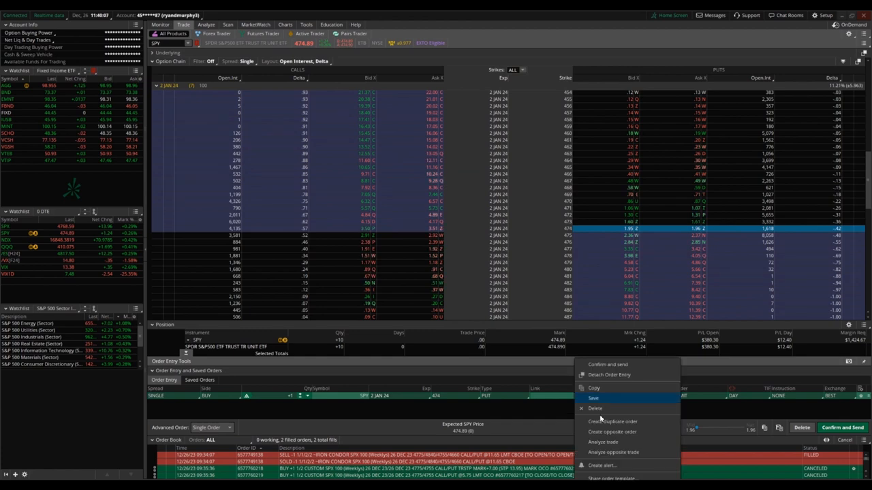
click(602, 442)
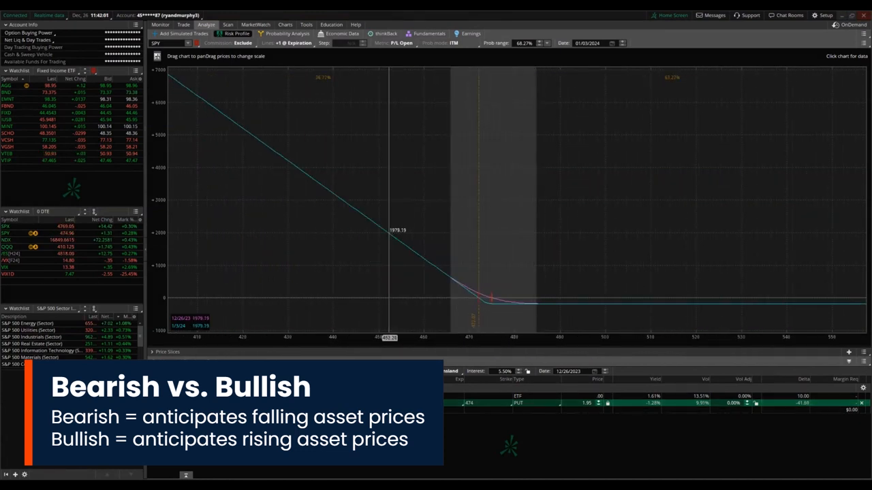
mouse_move(338, 321)
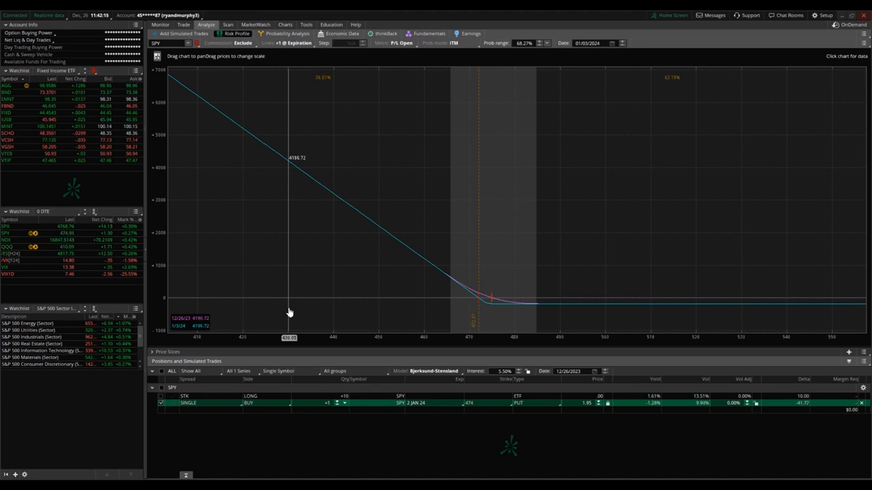
mouse_move(283, 312)
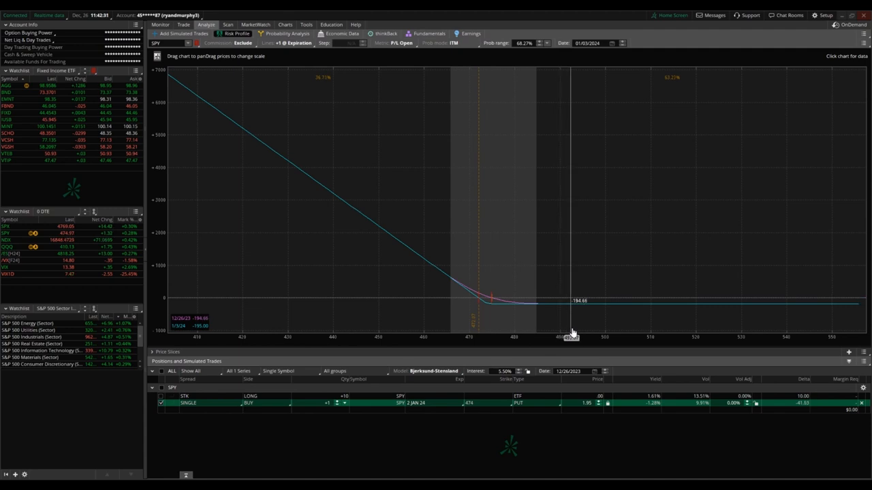
mouse_move(594, 335)
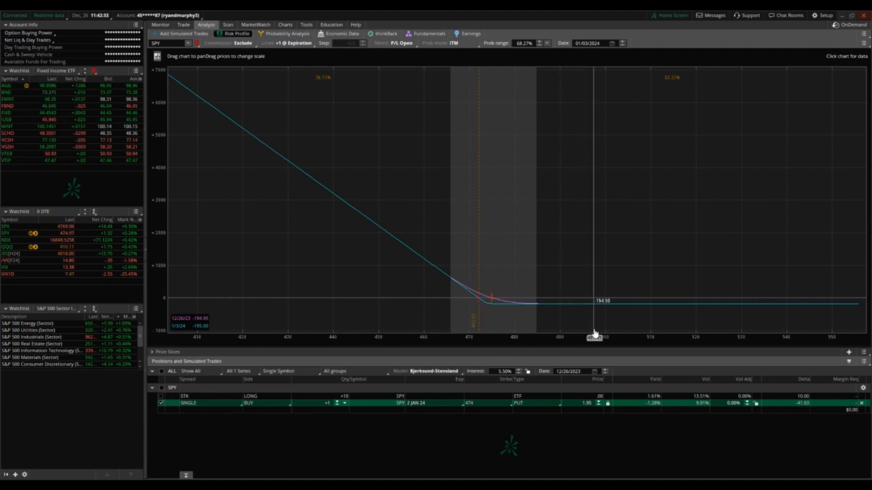
mouse_move(562, 332)
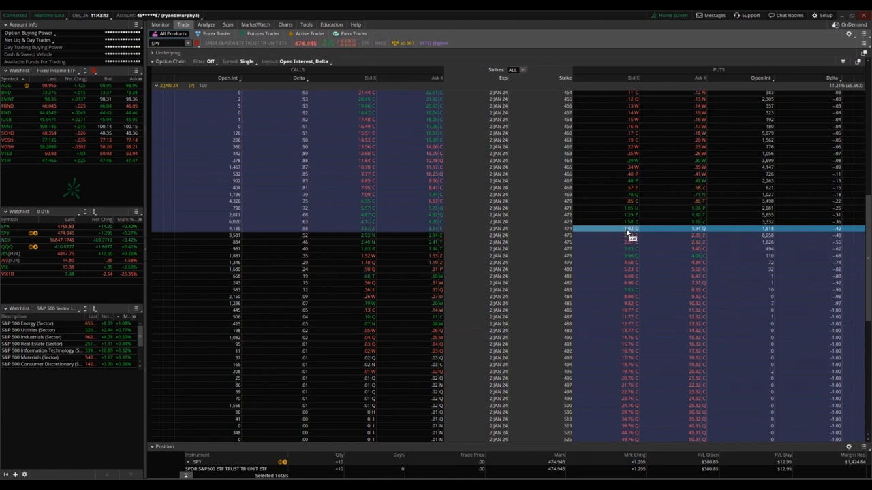
Step: Sell one SPY 2 Jan 24 474 put at the bid to stage the order
click(632, 242)
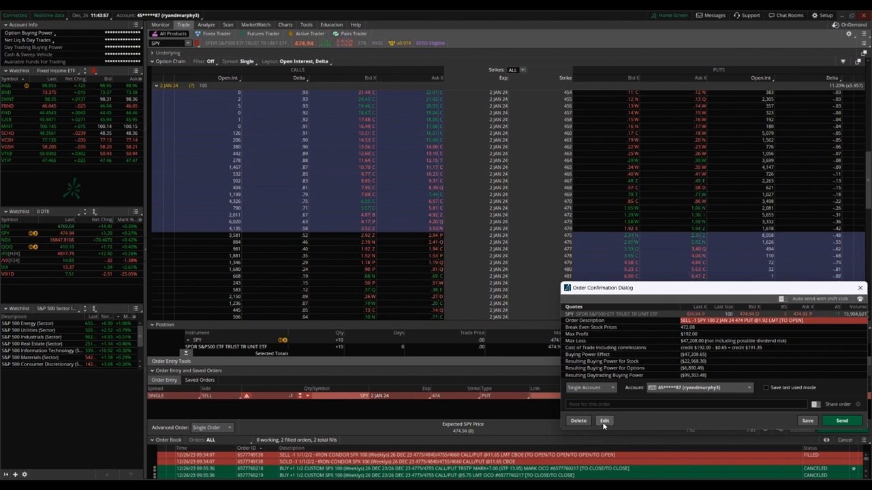
Step: Send the staged short 474 put to the Analyze tab's Risk Profile graph
click(605, 420)
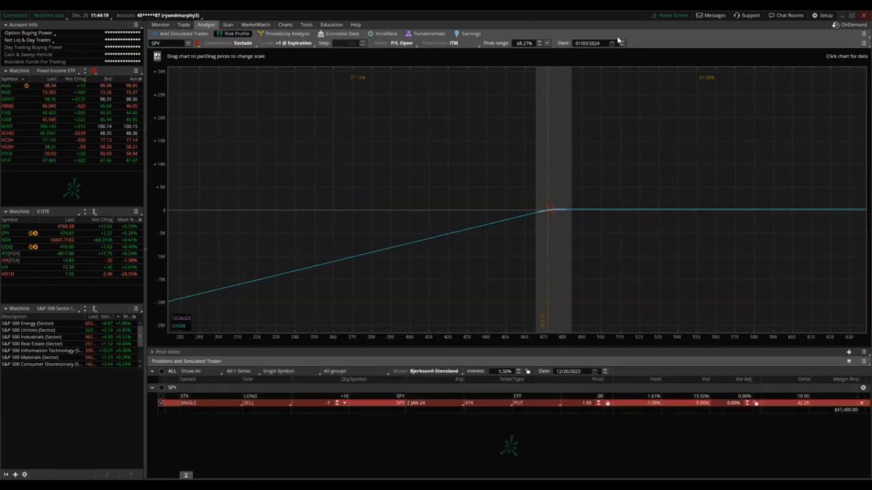
mouse_move(629, 221)
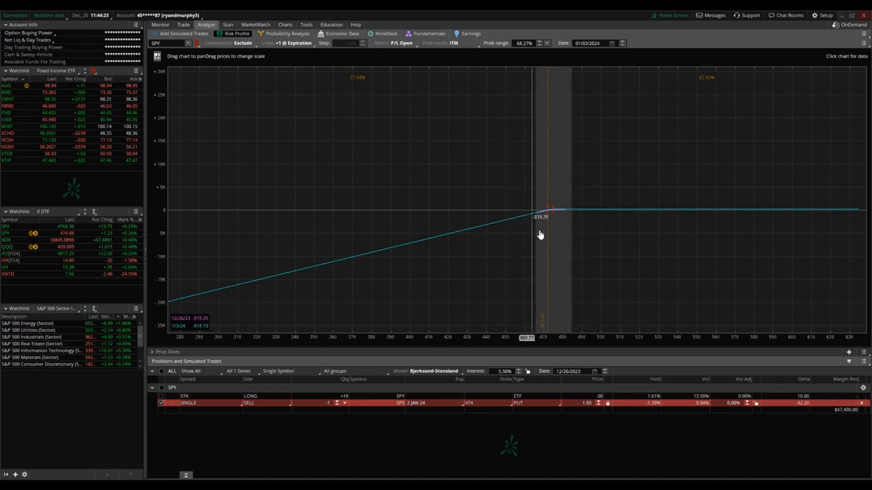
mouse_move(606, 239)
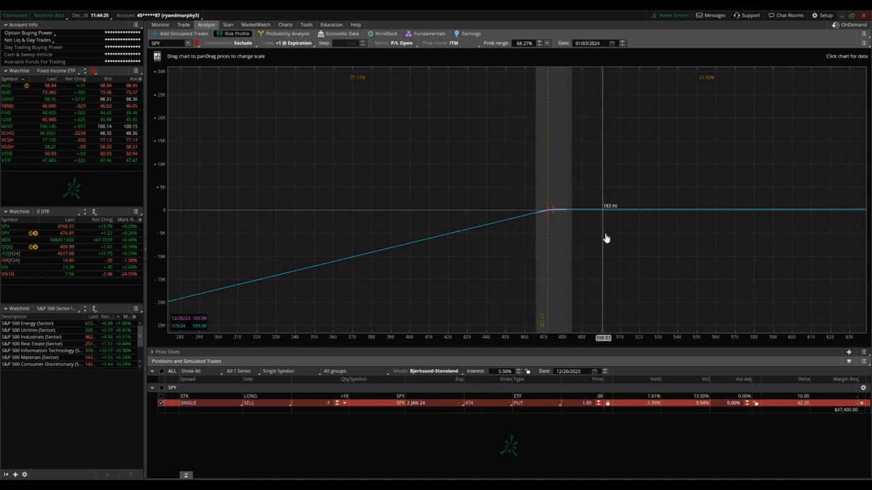
mouse_move(303, 289)
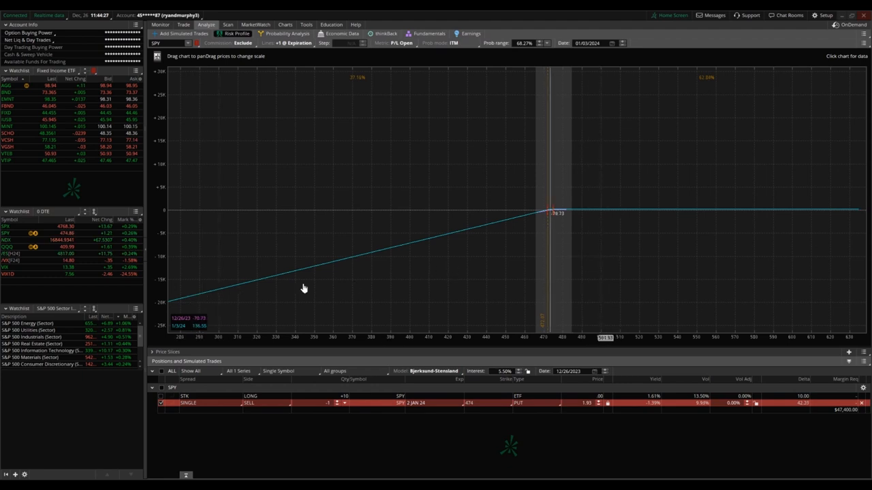
mouse_move(648, 258)
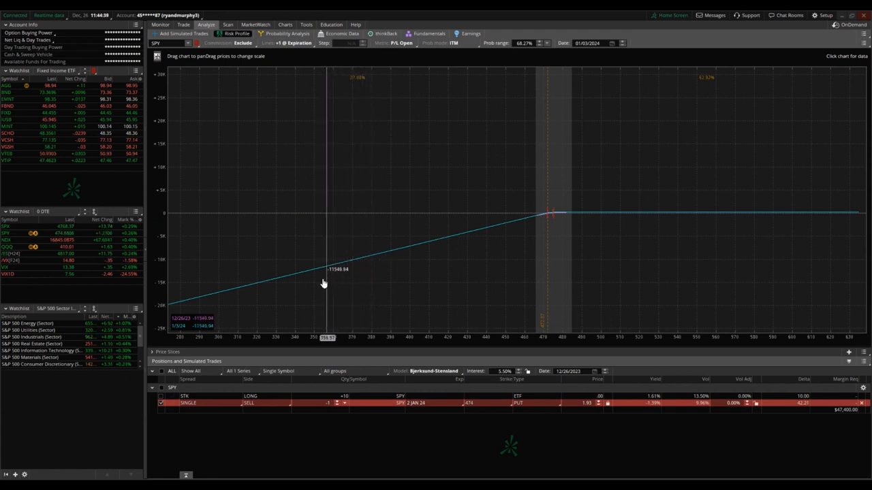
mouse_move(268, 295)
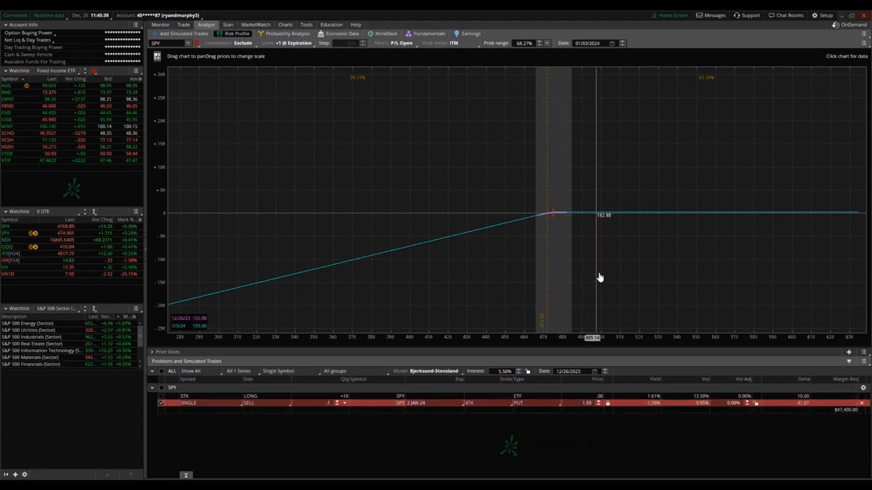
mouse_move(635, 274)
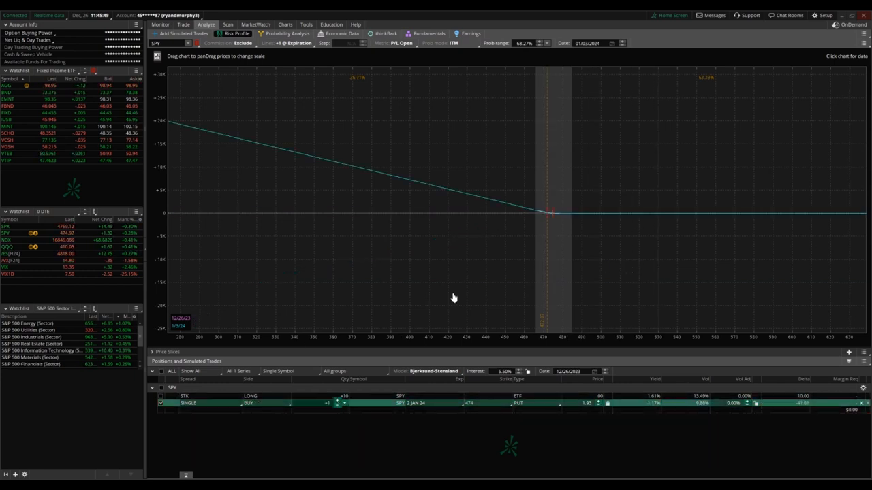
mouse_move(583, 281)
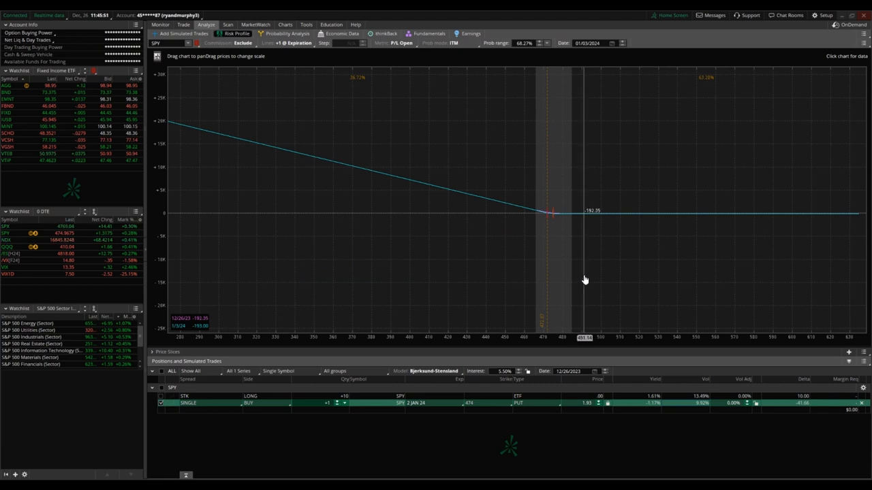
mouse_move(463, 266)
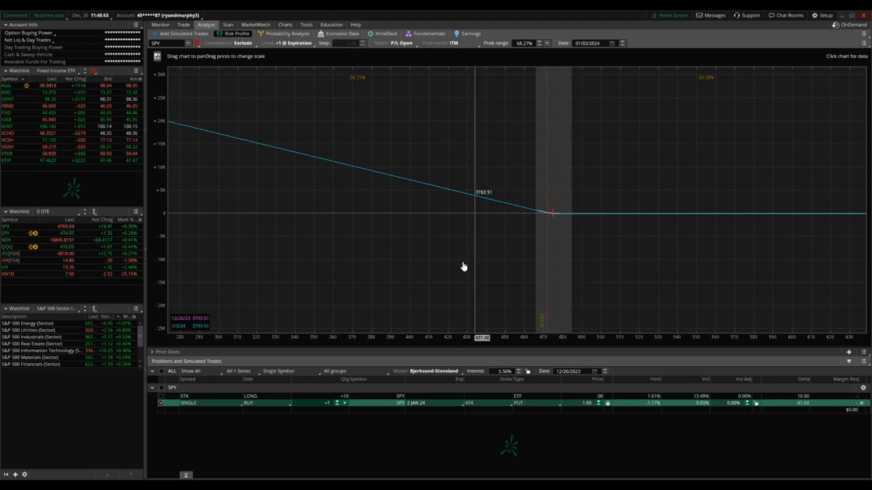
mouse_move(278, 249)
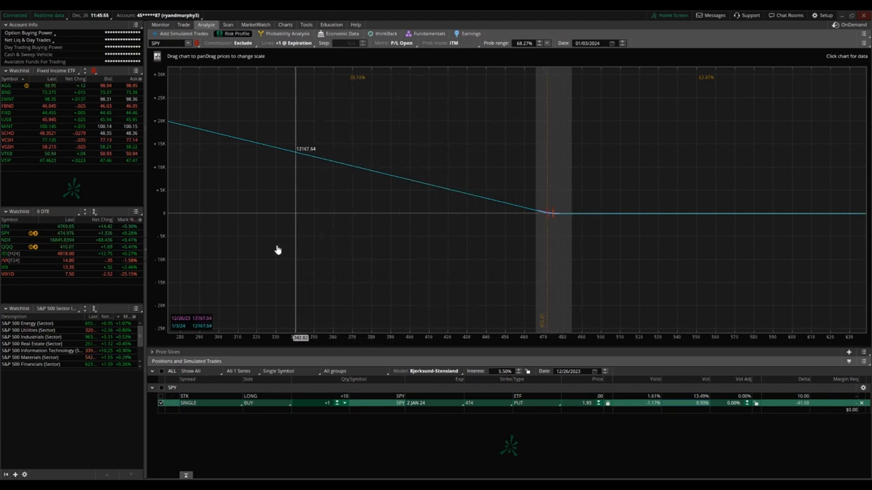